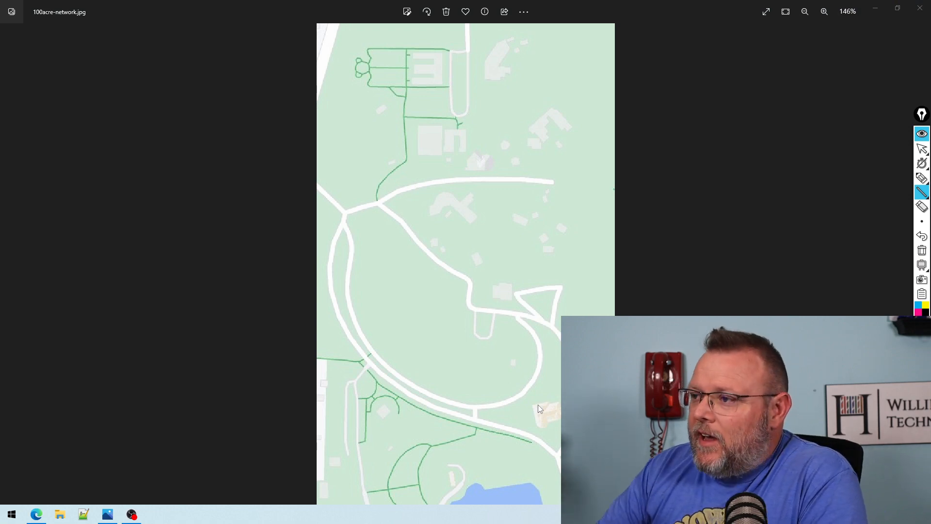
pyautogui.moveTo(470, 153)
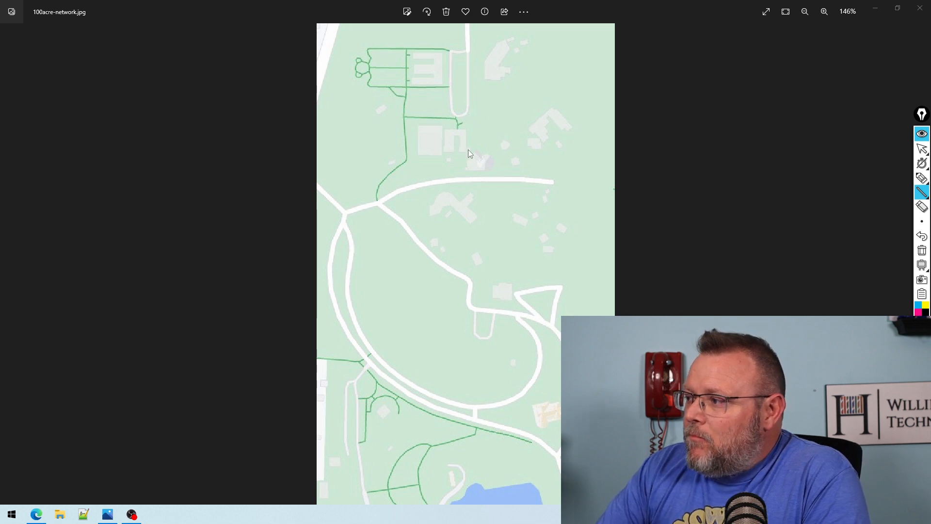
# - Show the Epic Pen brush-size choices before drawing over the campus map
pyautogui.click(922, 221)
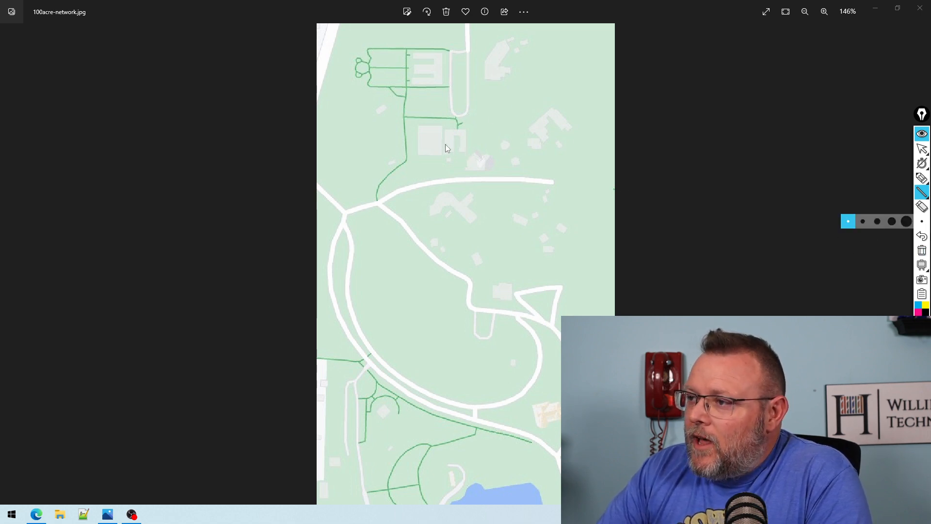
pyautogui.moveTo(470, 202)
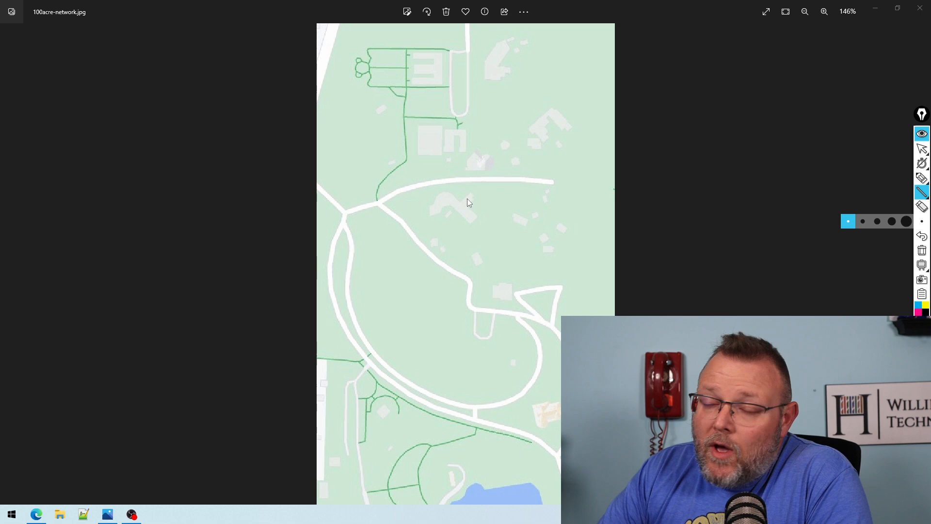
pyautogui.moveTo(451, 143)
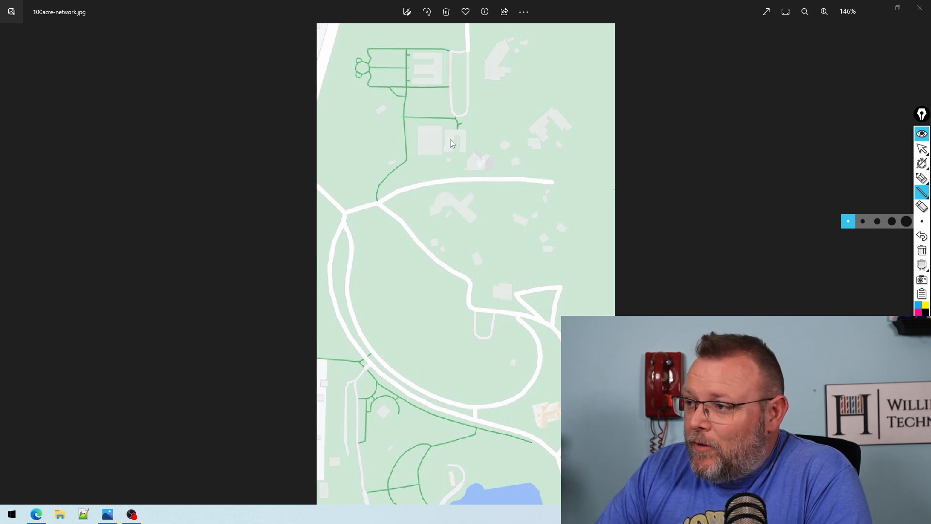
pyautogui.moveTo(454, 142)
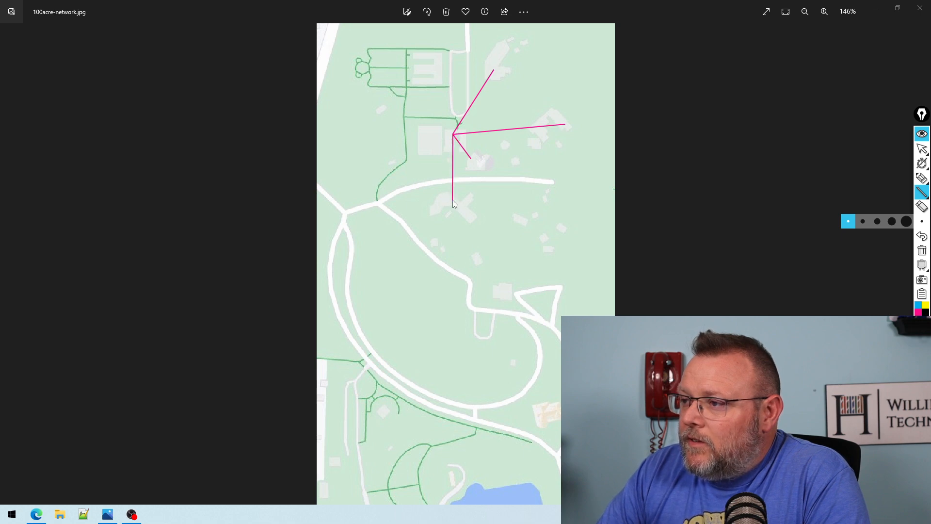
pyautogui.moveTo(454, 146)
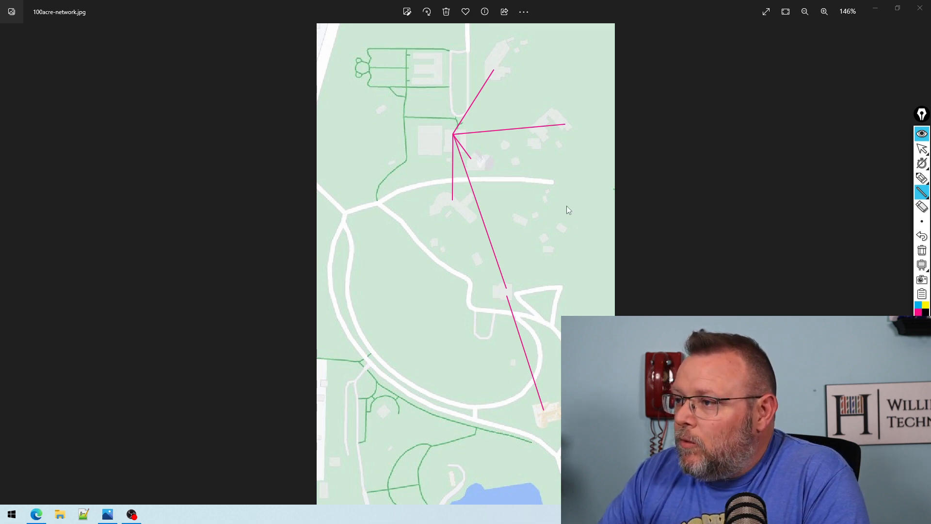
pyautogui.moveTo(515, 165)
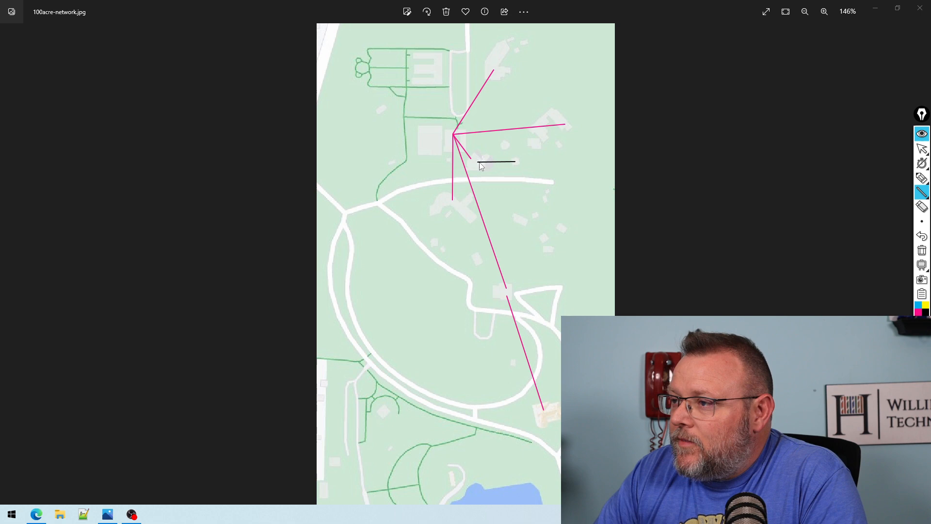
pyautogui.moveTo(522, 171)
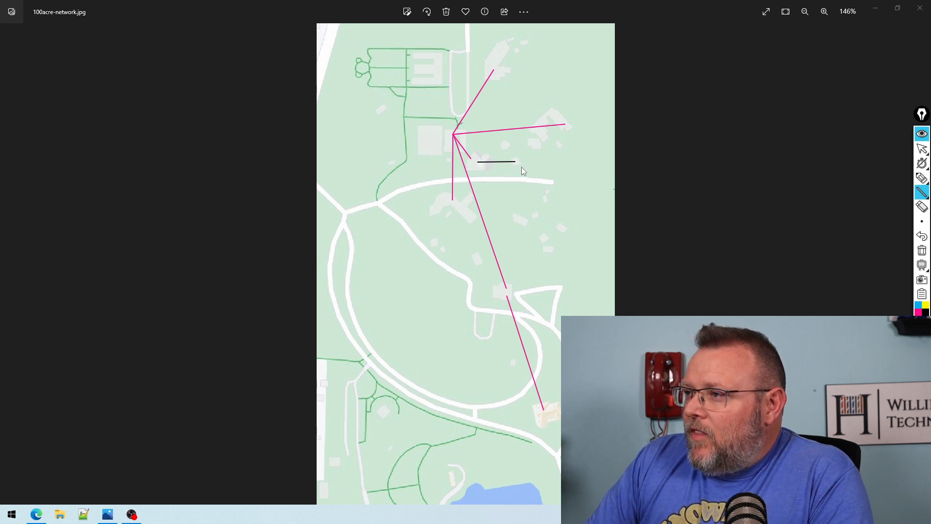
pyautogui.moveTo(509, 118)
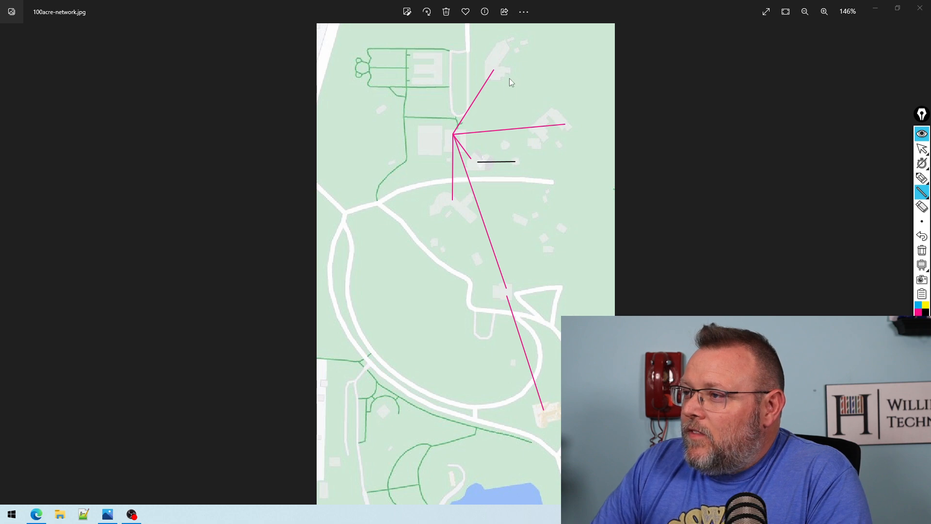
pyautogui.moveTo(501, 81)
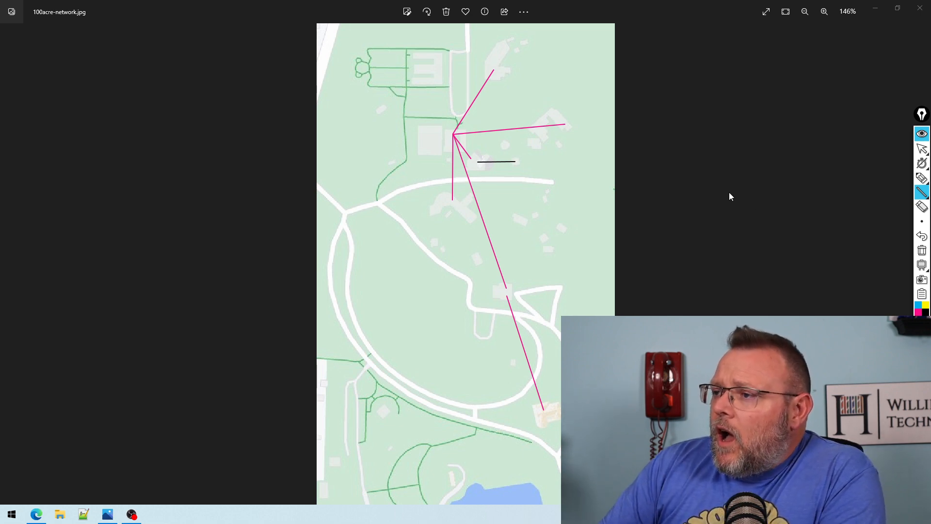
pyautogui.moveTo(451, 138)
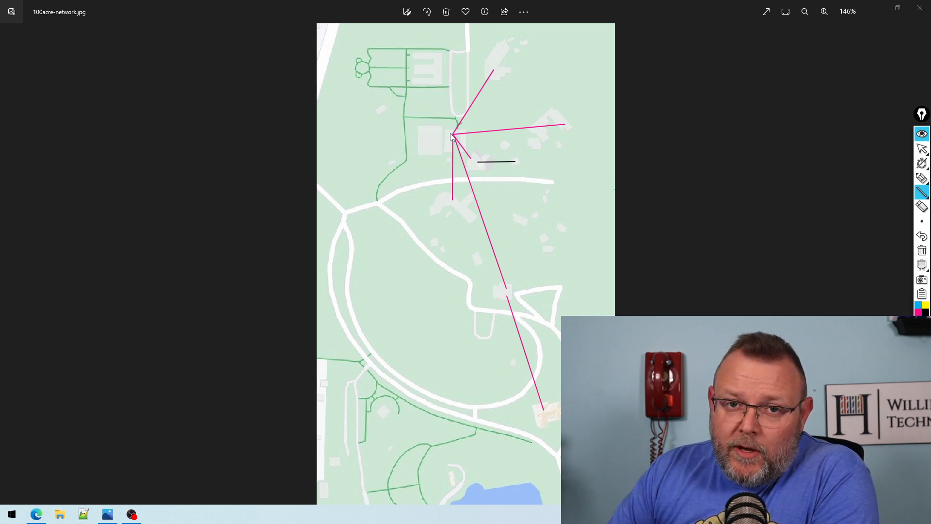
pyautogui.moveTo(446, 114)
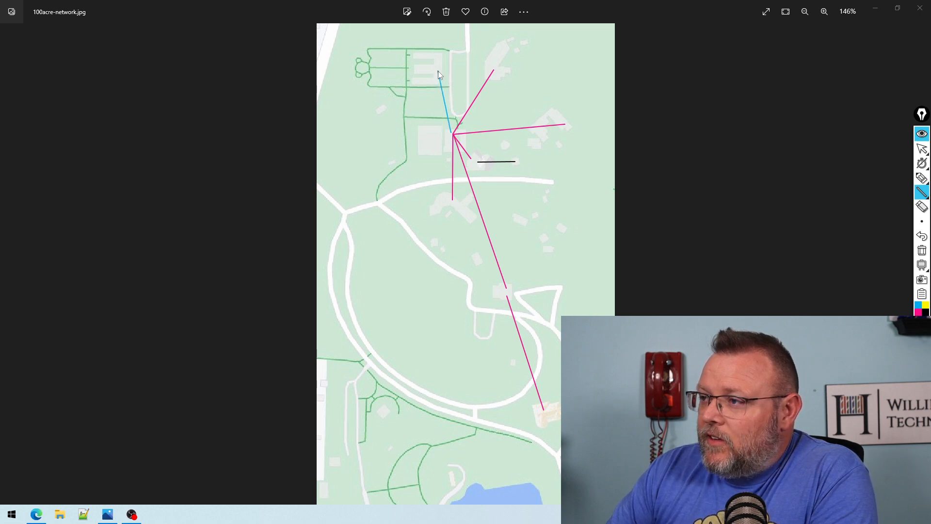
pyautogui.moveTo(498, 77)
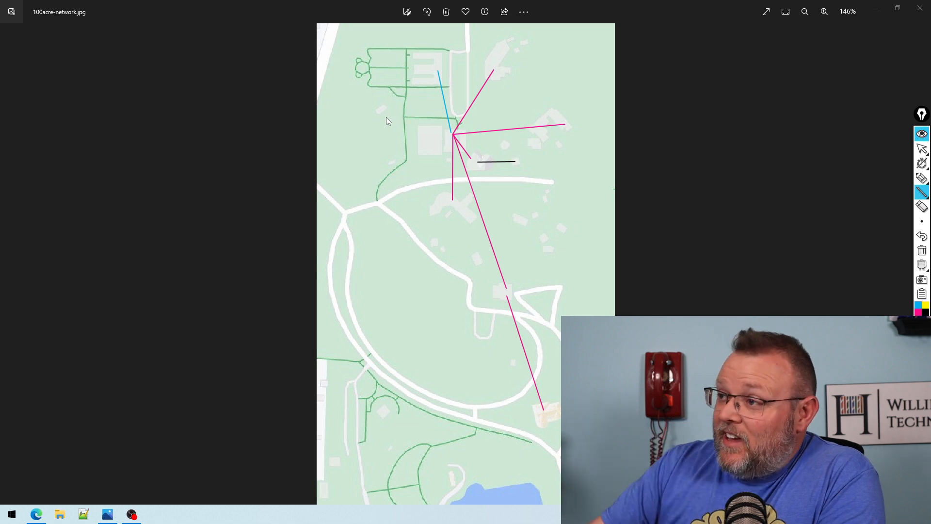
pyautogui.moveTo(495, 98)
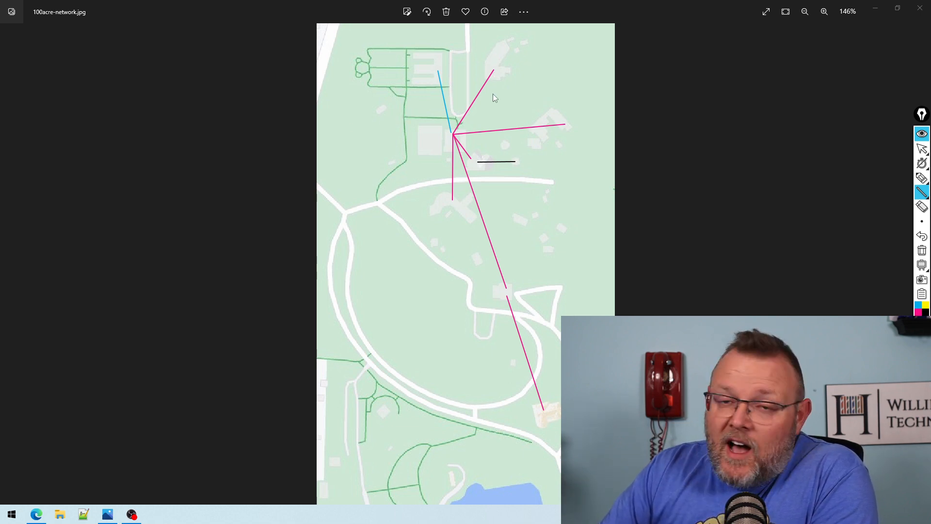
pyautogui.moveTo(487, 73)
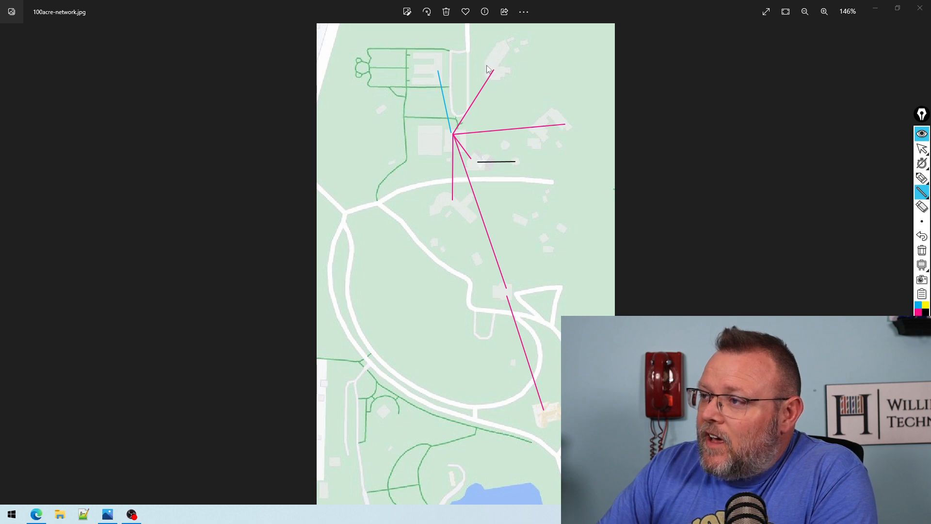
pyautogui.moveTo(491, 62)
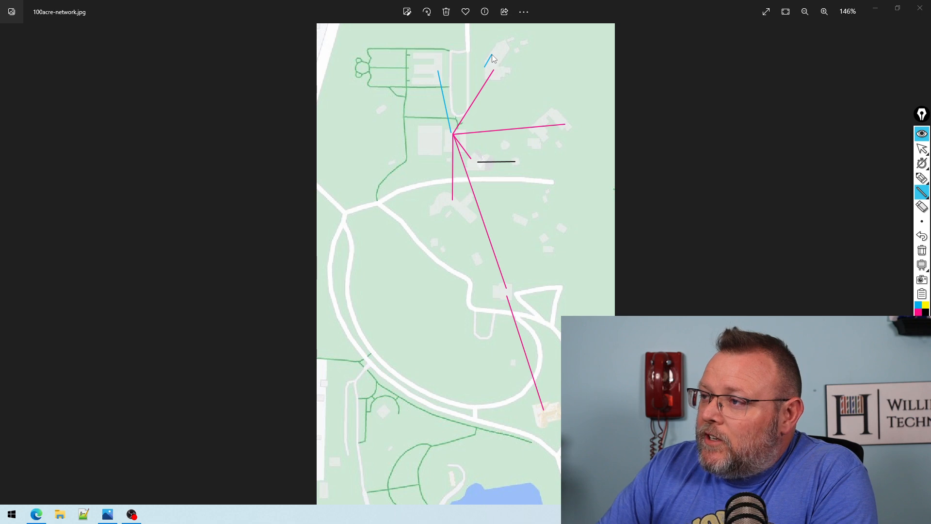
pyautogui.moveTo(401, 142)
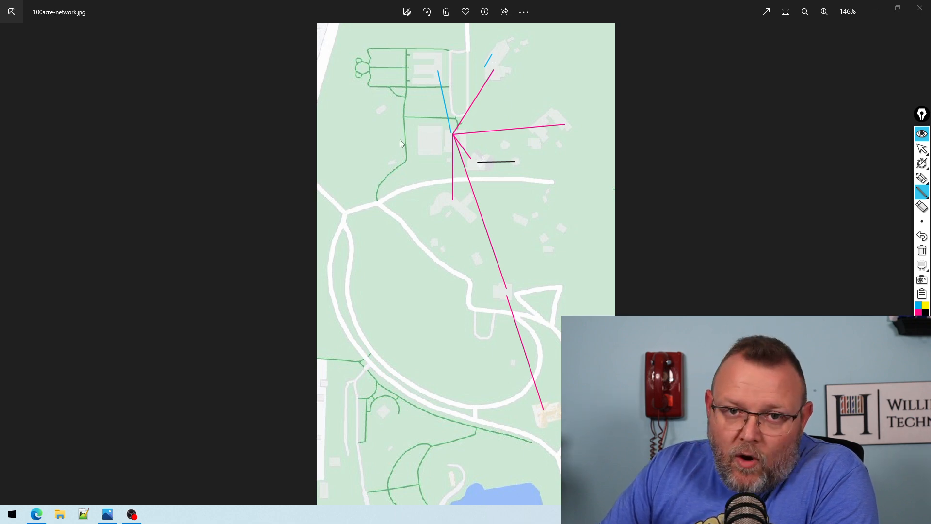
pyautogui.moveTo(358, 157)
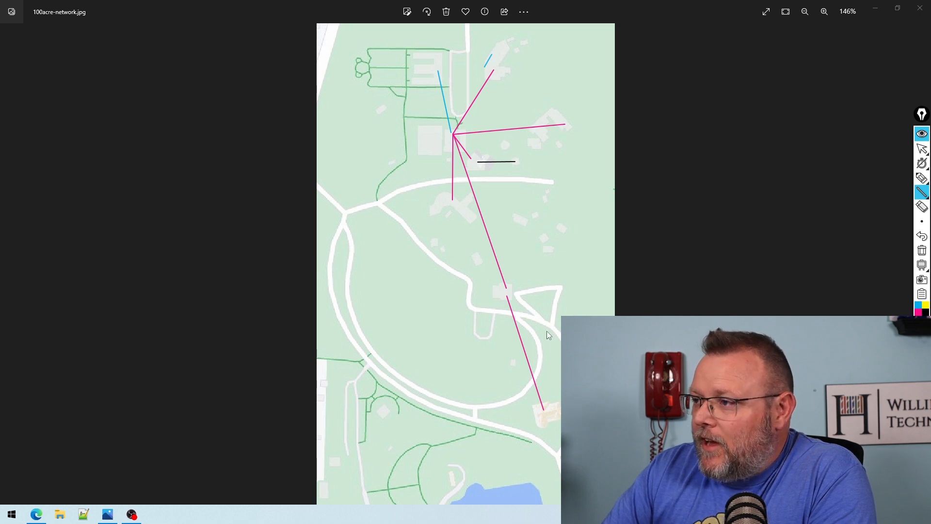
pyautogui.moveTo(483, 322)
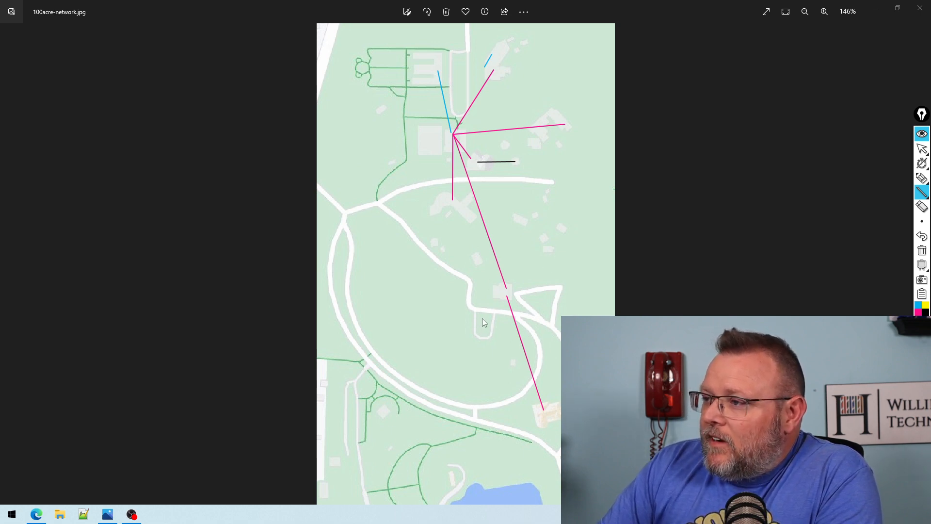
pyautogui.moveTo(520, 171)
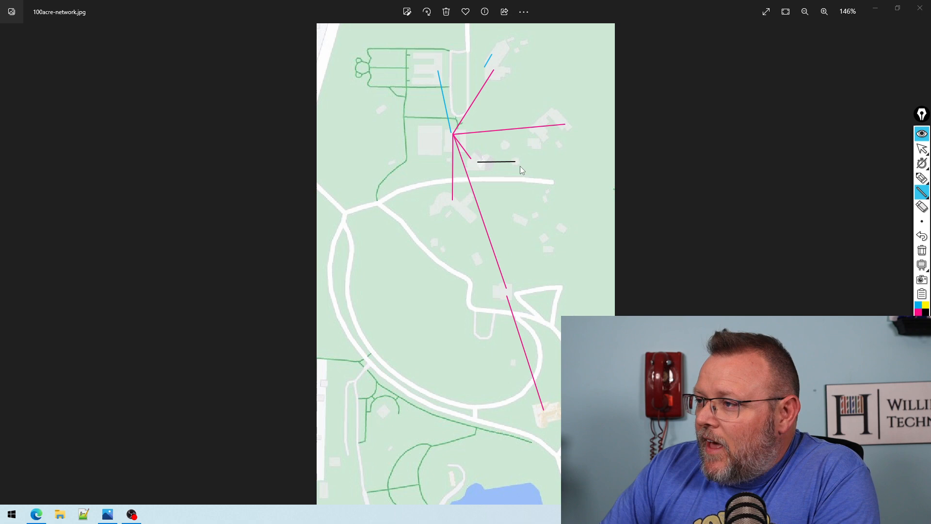
pyautogui.moveTo(564, 131)
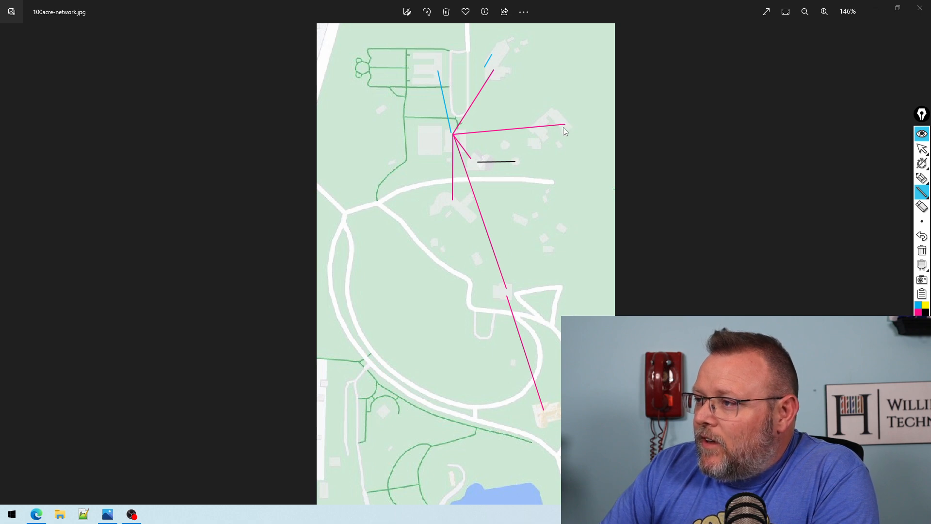
pyautogui.moveTo(559, 126)
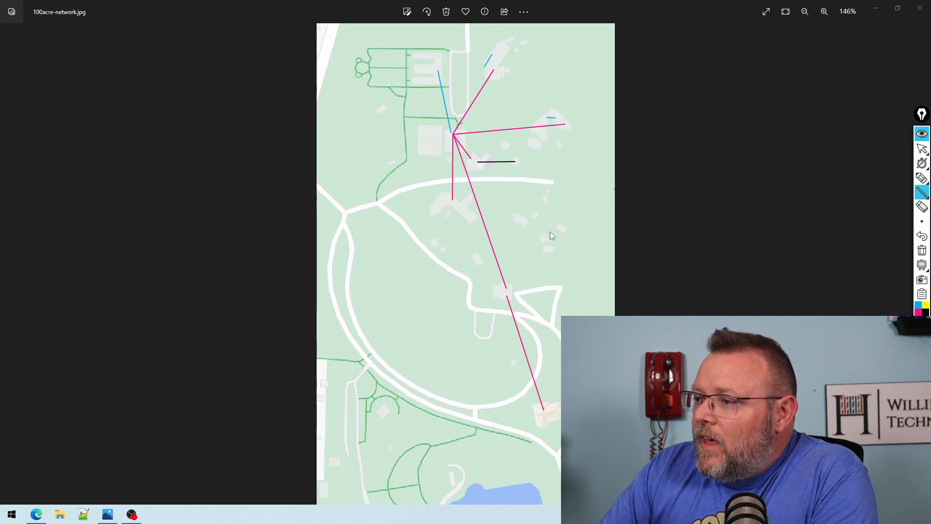
pyautogui.moveTo(532, 268)
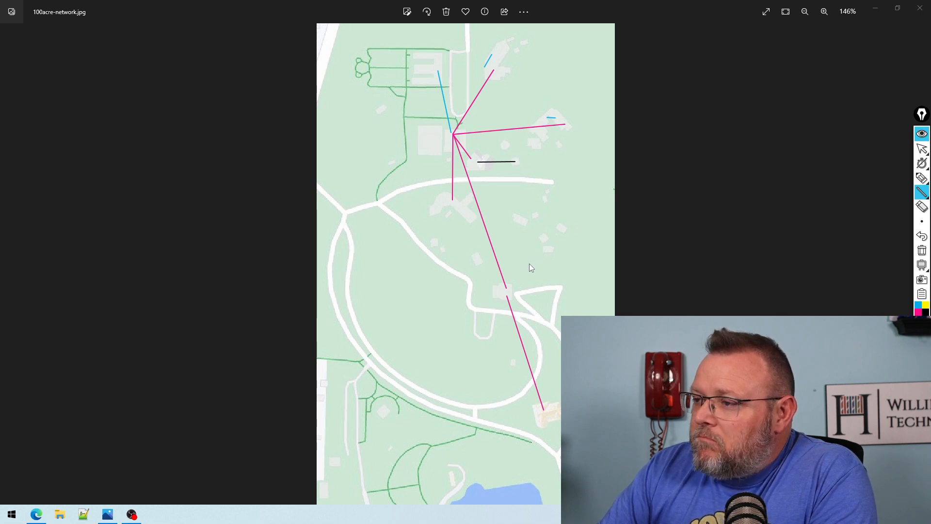
pyautogui.moveTo(468, 231)
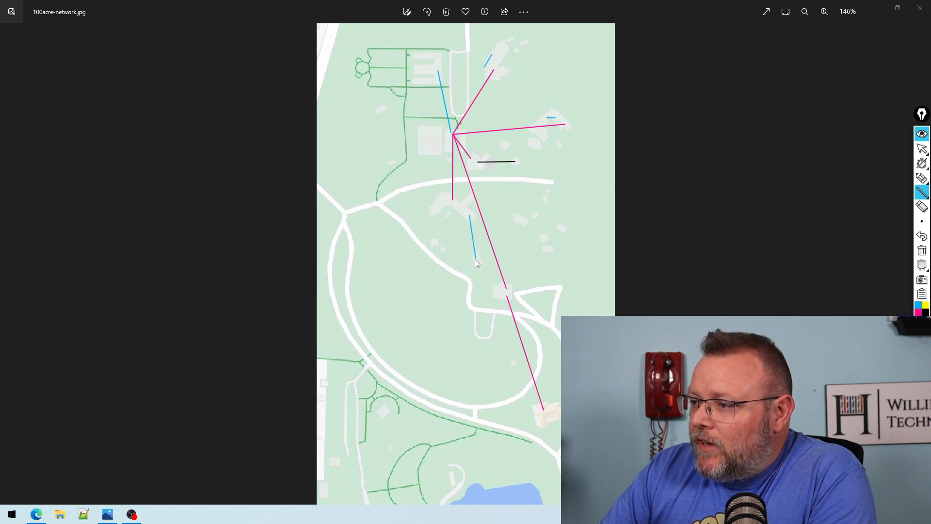
pyautogui.moveTo(472, 262)
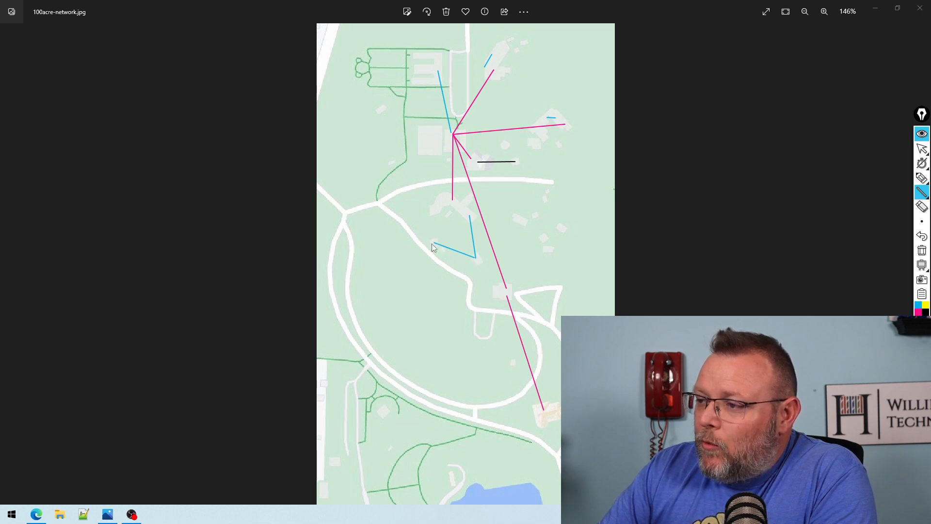
pyautogui.moveTo(402, 277)
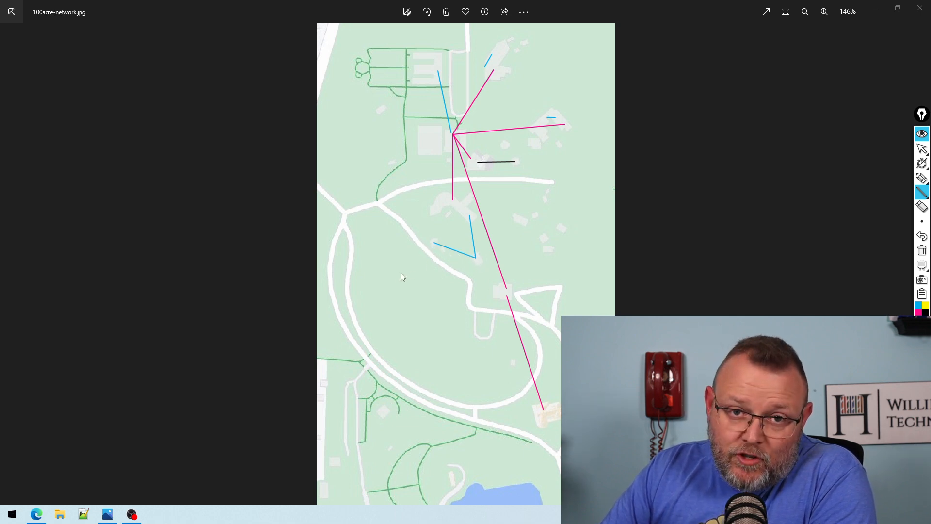
pyautogui.moveTo(478, 235)
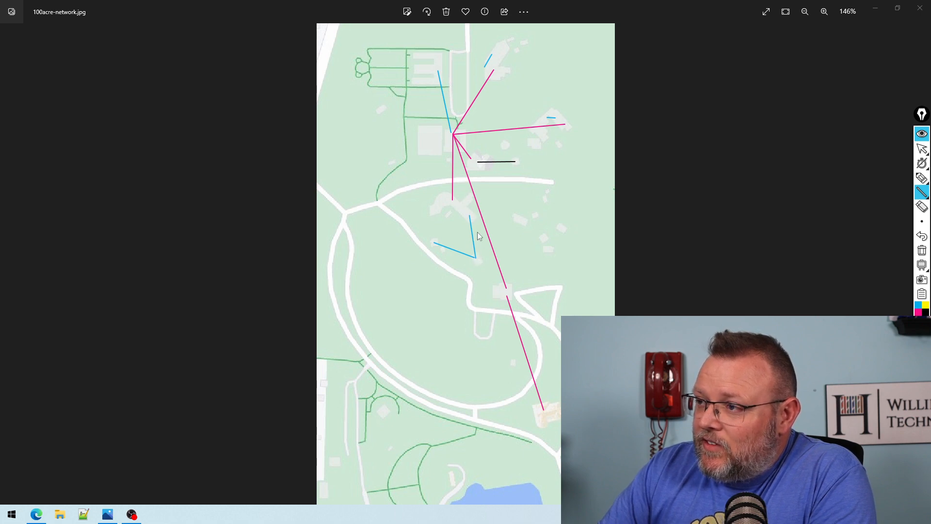
pyautogui.moveTo(450, 107)
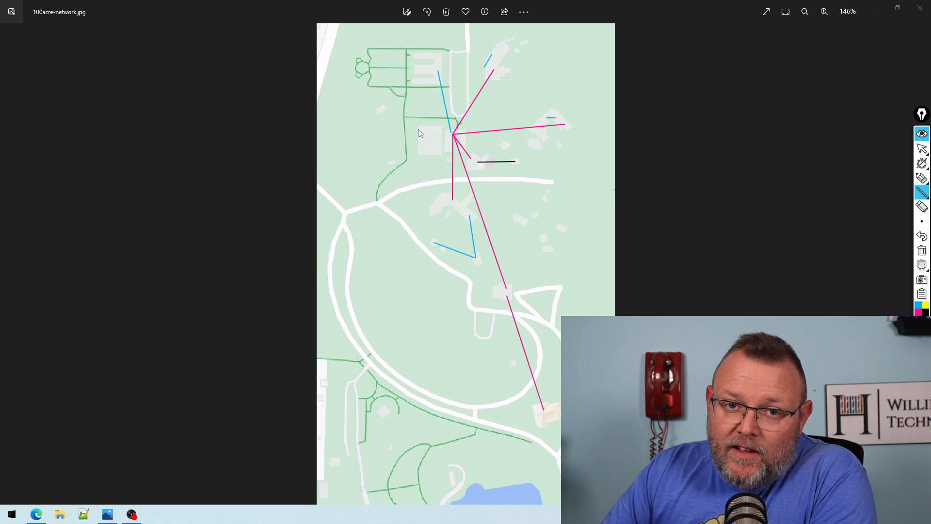
pyautogui.moveTo(445, 147)
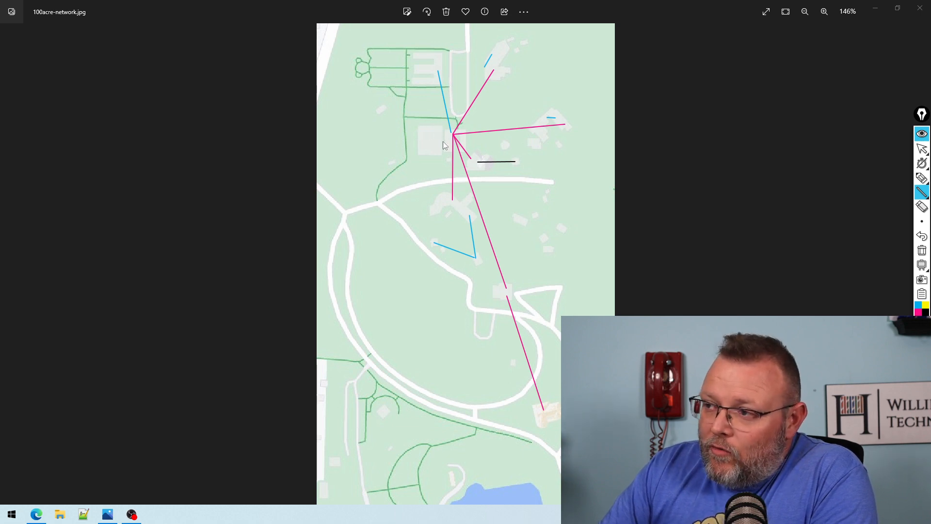
pyautogui.moveTo(521, 244)
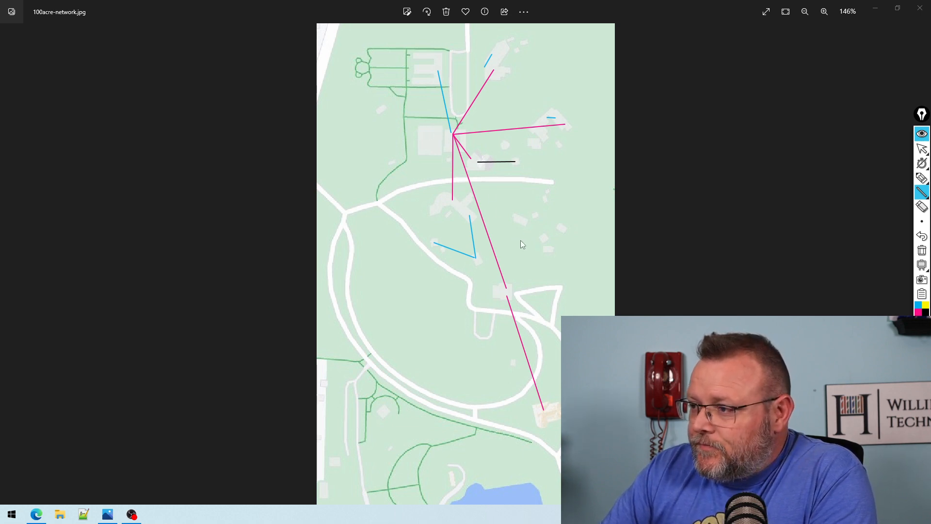
pyautogui.moveTo(461, 210)
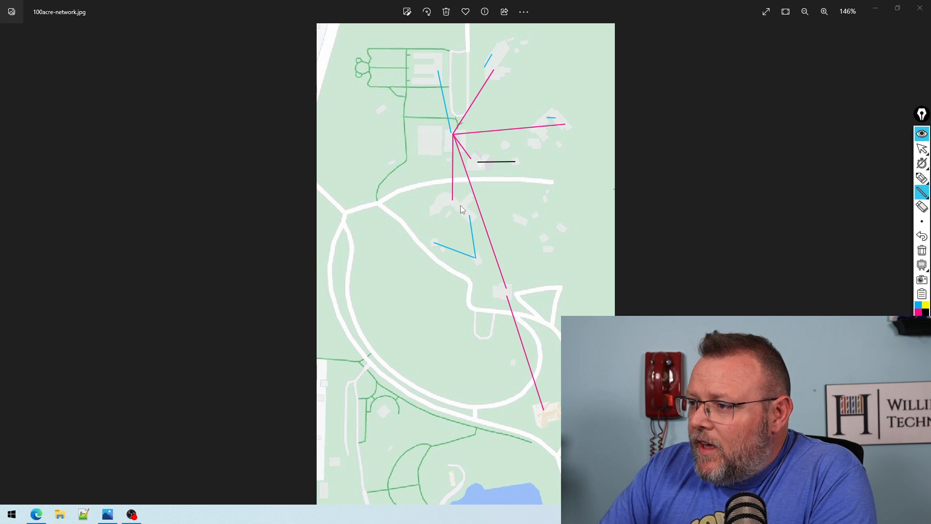
pyautogui.moveTo(442, 207)
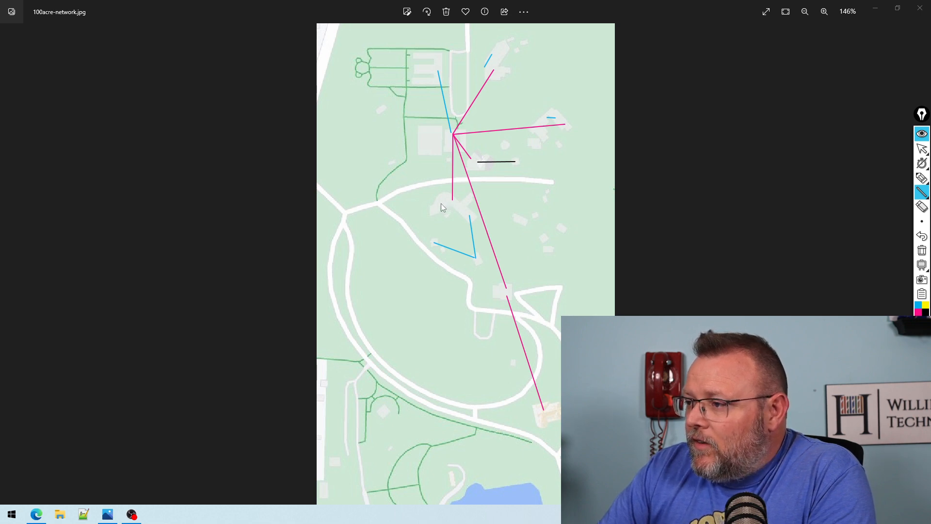
pyautogui.moveTo(454, 209)
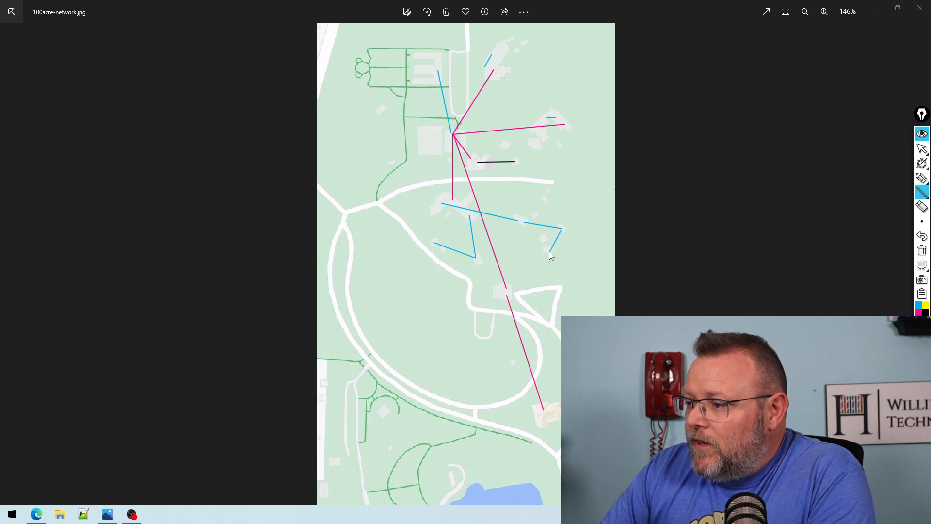
pyautogui.moveTo(526, 434)
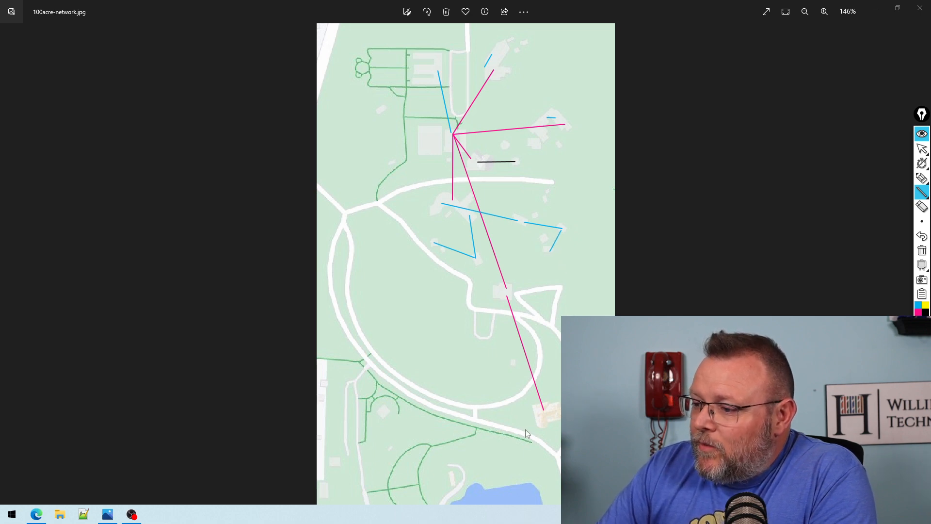
pyautogui.moveTo(535, 228)
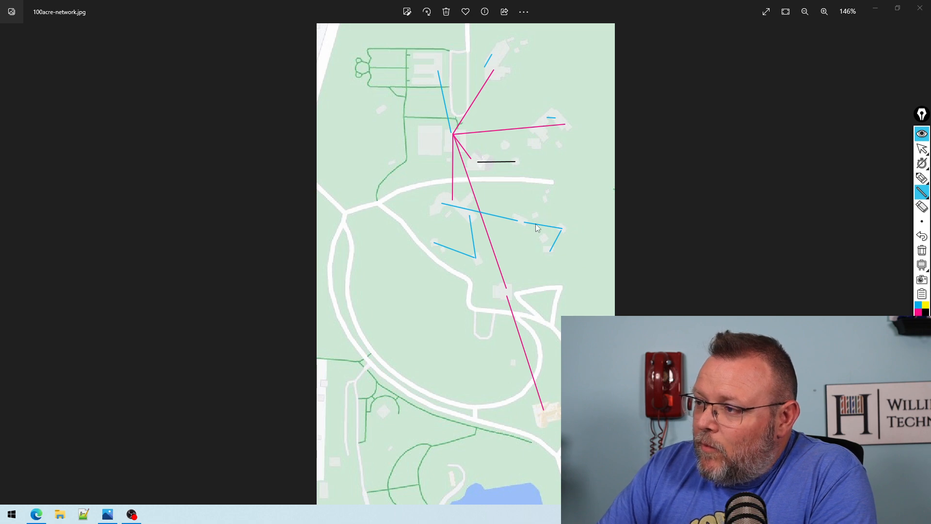
pyautogui.moveTo(484, 227)
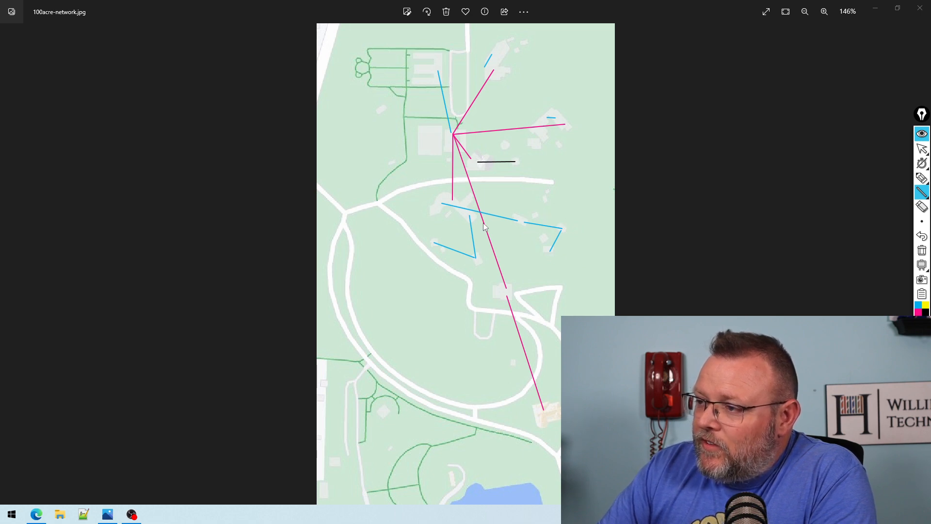
pyautogui.moveTo(469, 218)
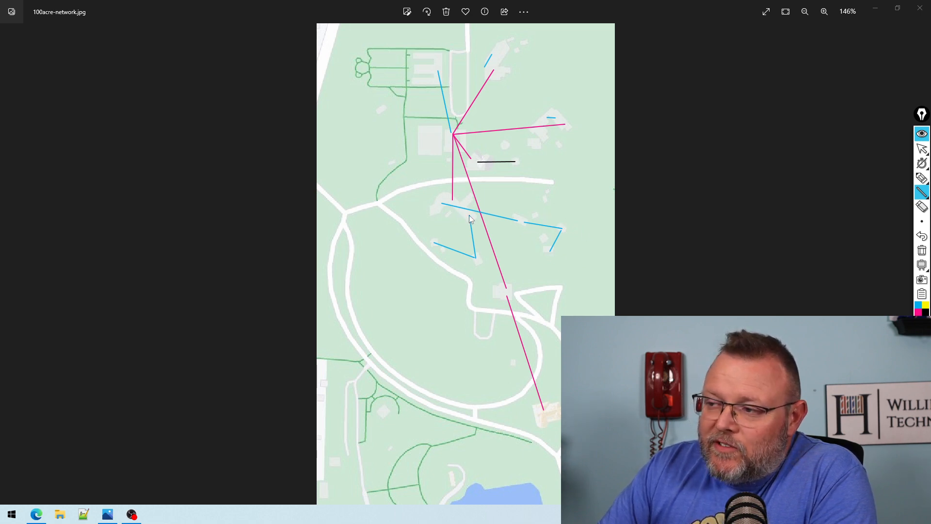
pyautogui.moveTo(557, 361)
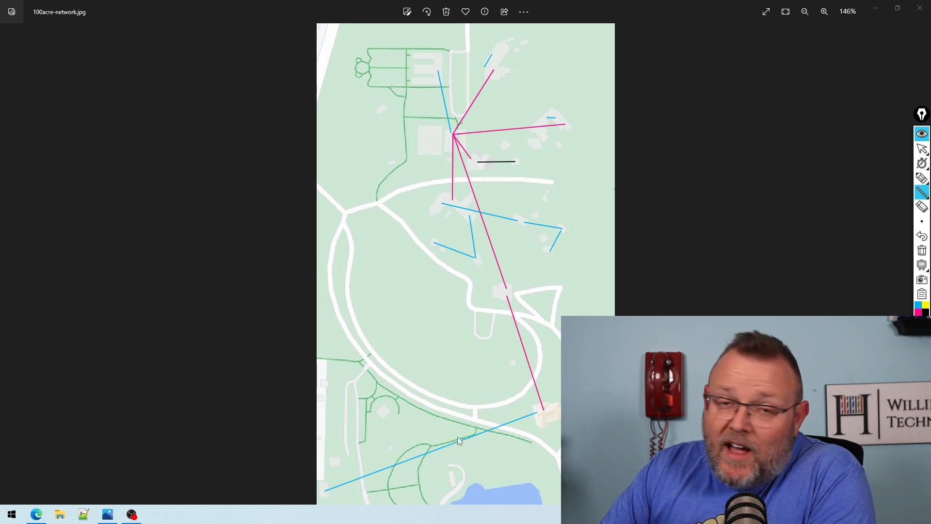
pyautogui.moveTo(392, 464)
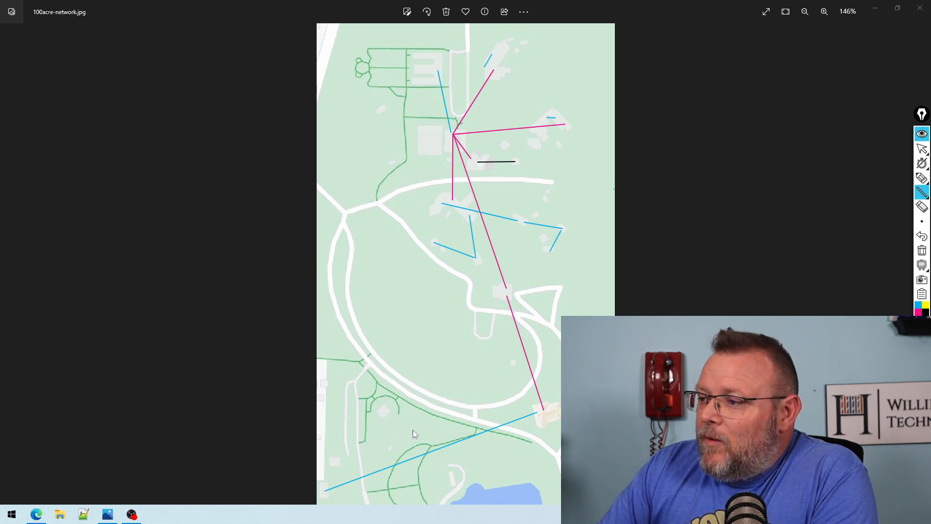
pyautogui.moveTo(479, 445)
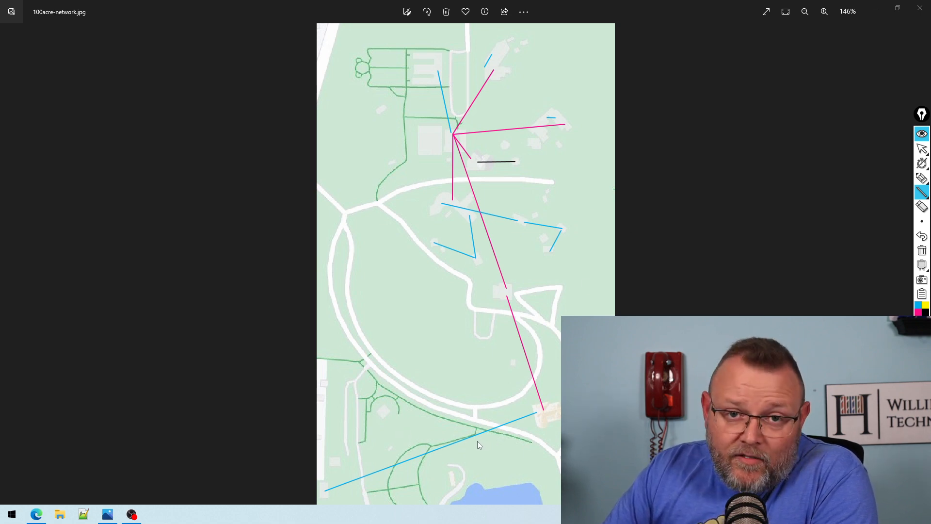
pyautogui.moveTo(471, 446)
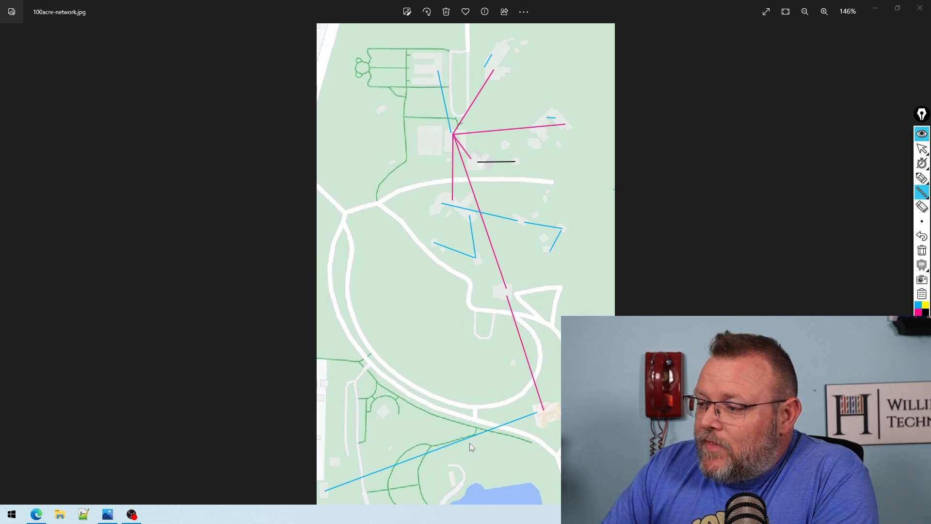
pyautogui.moveTo(467, 449)
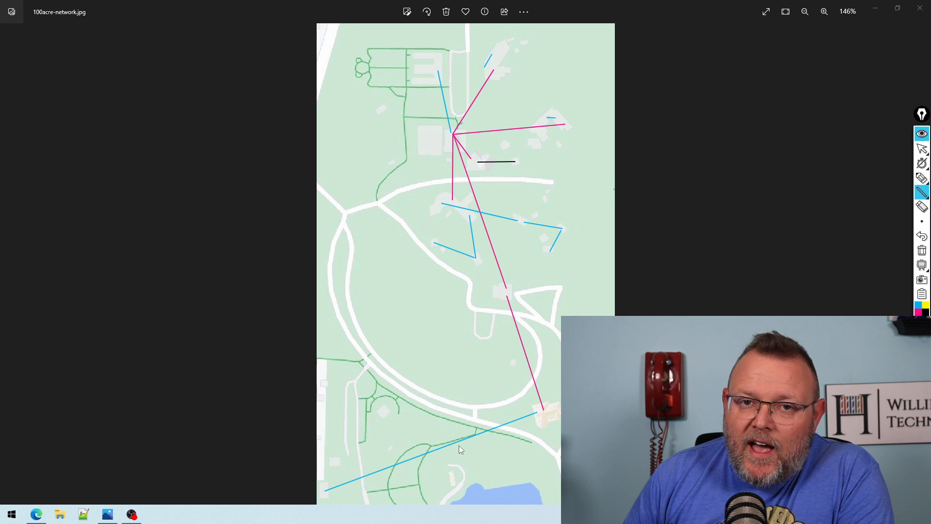
pyautogui.moveTo(458, 451)
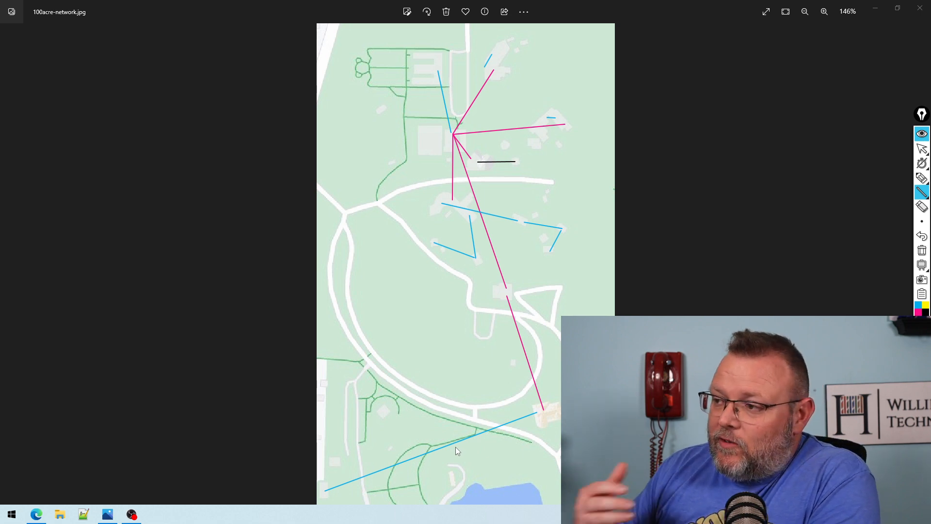
pyautogui.moveTo(453, 451)
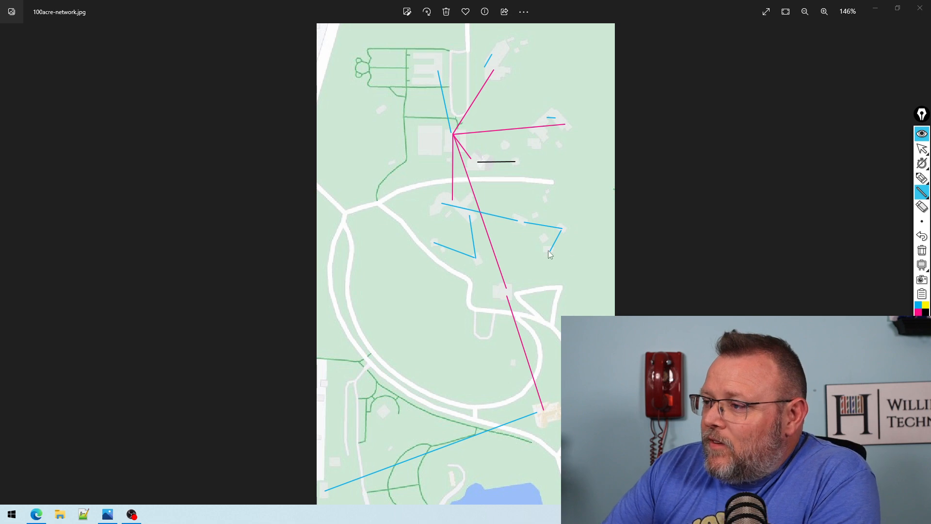
pyautogui.moveTo(564, 234)
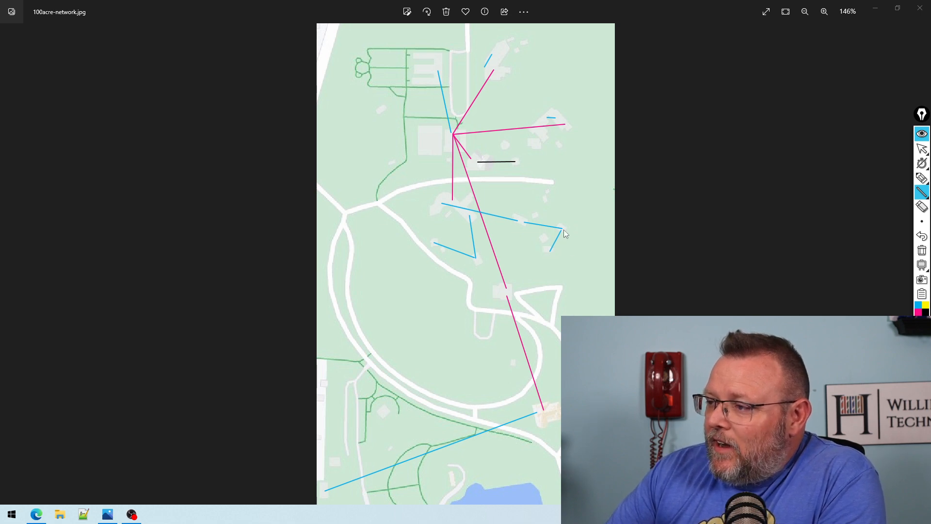
pyautogui.moveTo(565, 236)
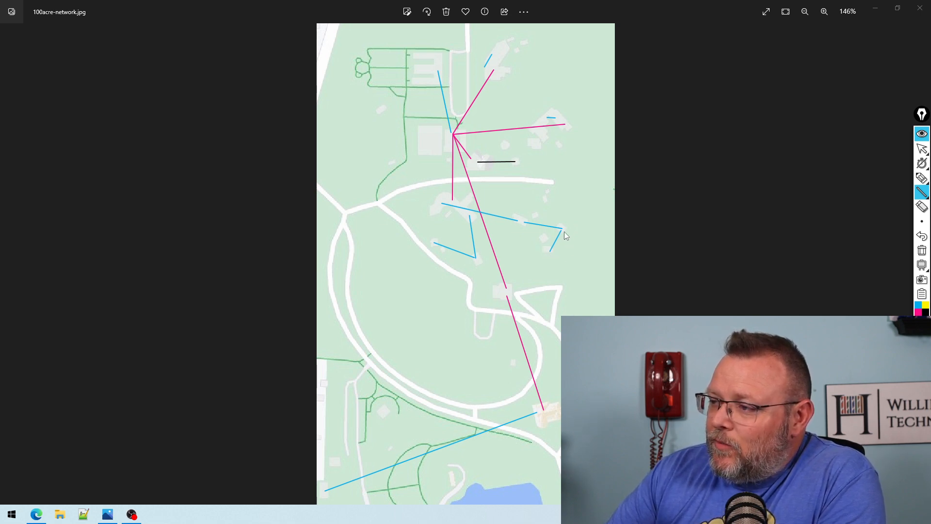
pyautogui.moveTo(522, 226)
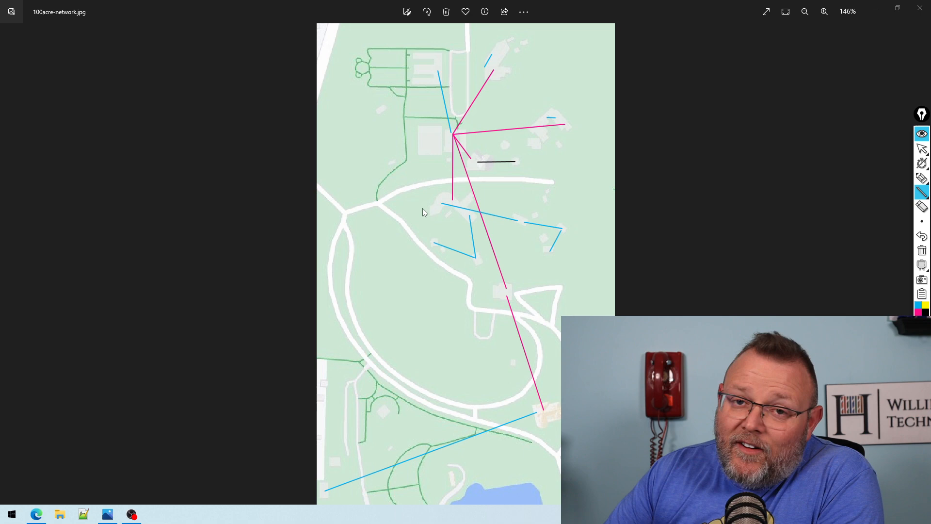
pyautogui.moveTo(378, 226)
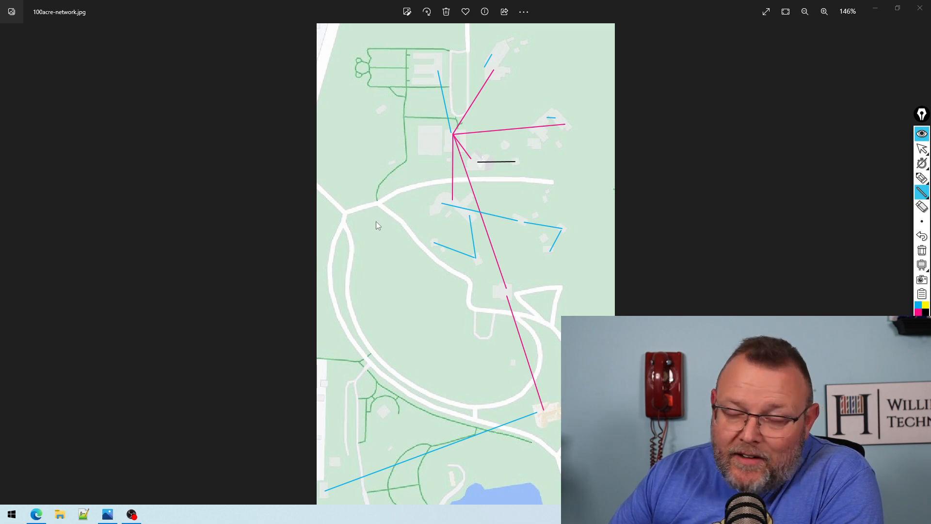
pyautogui.moveTo(472, 219)
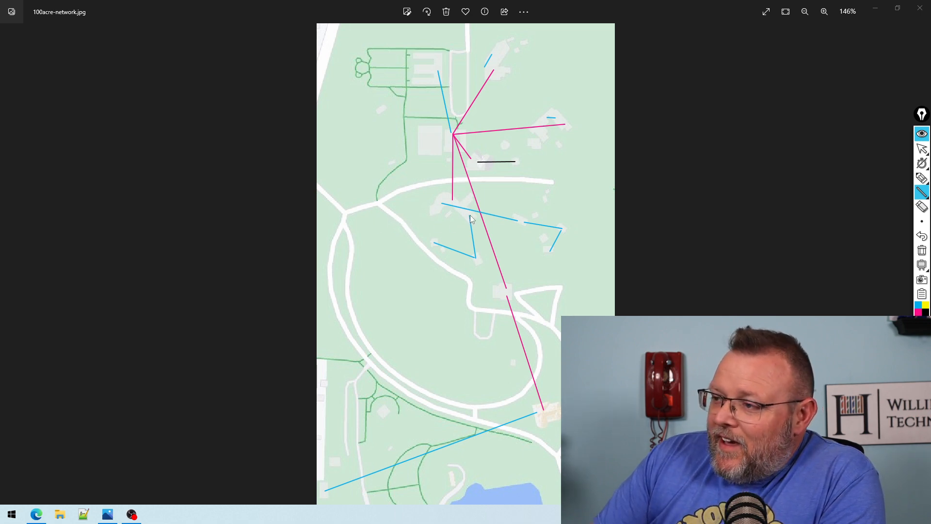
pyautogui.moveTo(474, 265)
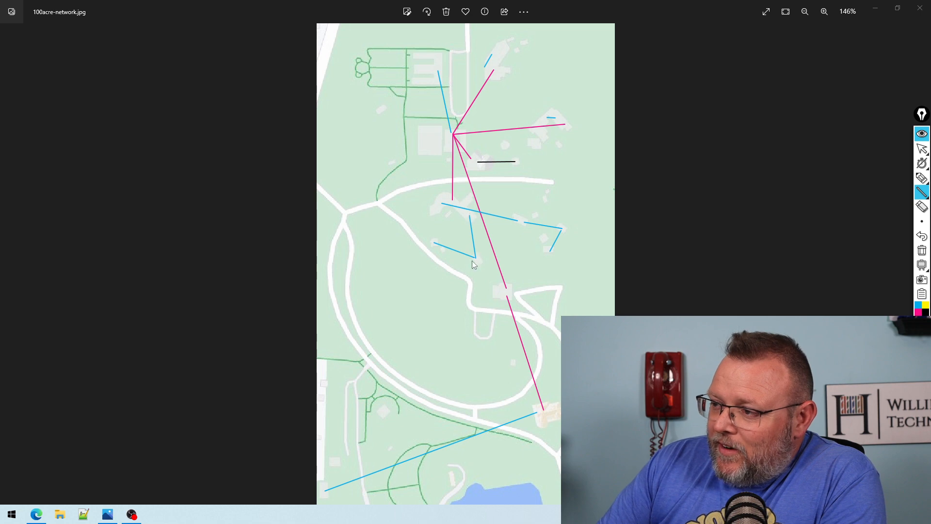
pyautogui.moveTo(485, 218)
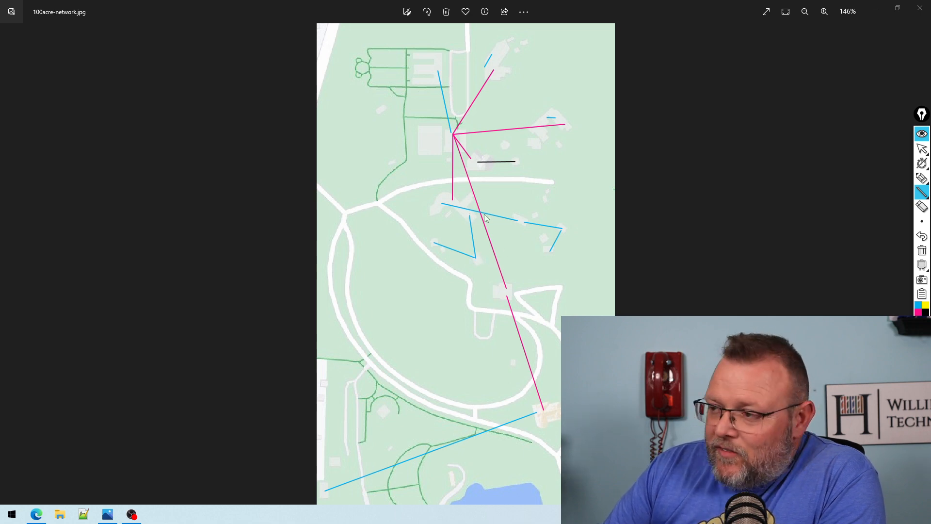
pyautogui.moveTo(434, 247)
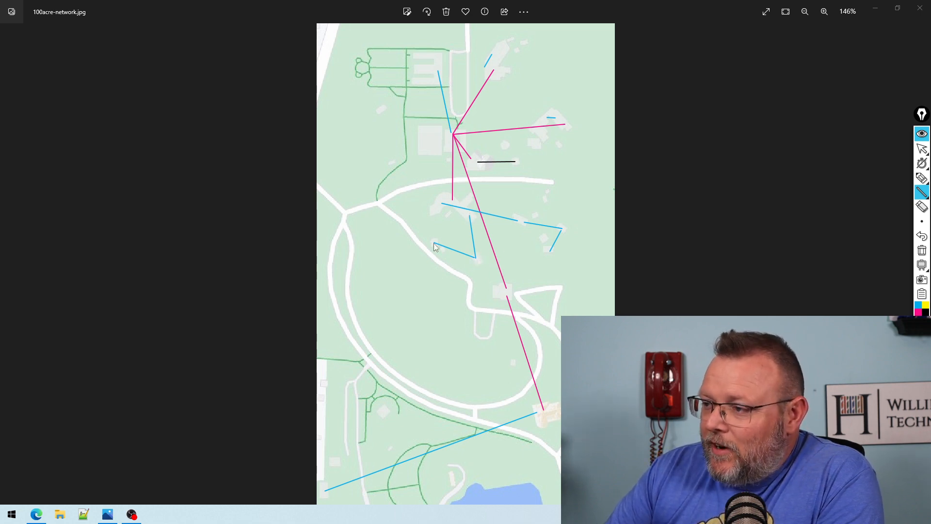
pyautogui.moveTo(389, 272)
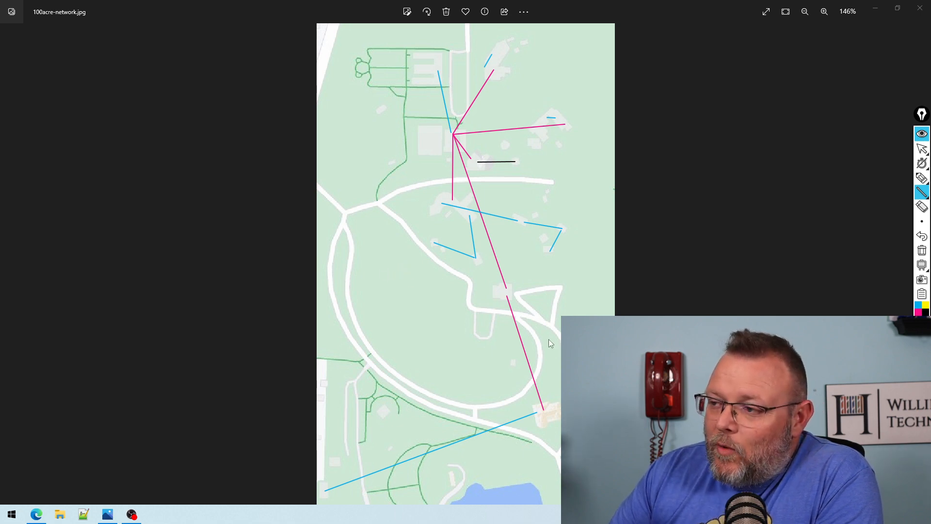
pyautogui.moveTo(437, 249)
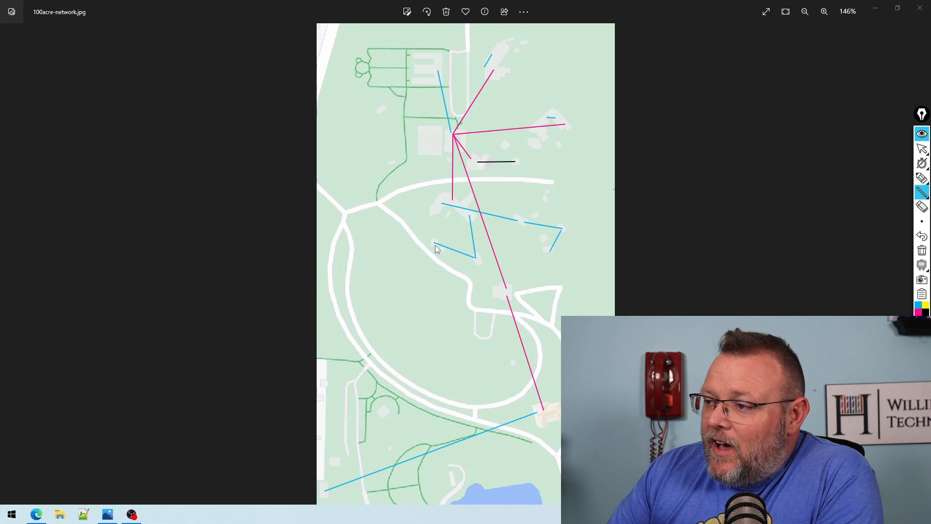
pyautogui.moveTo(499, 337)
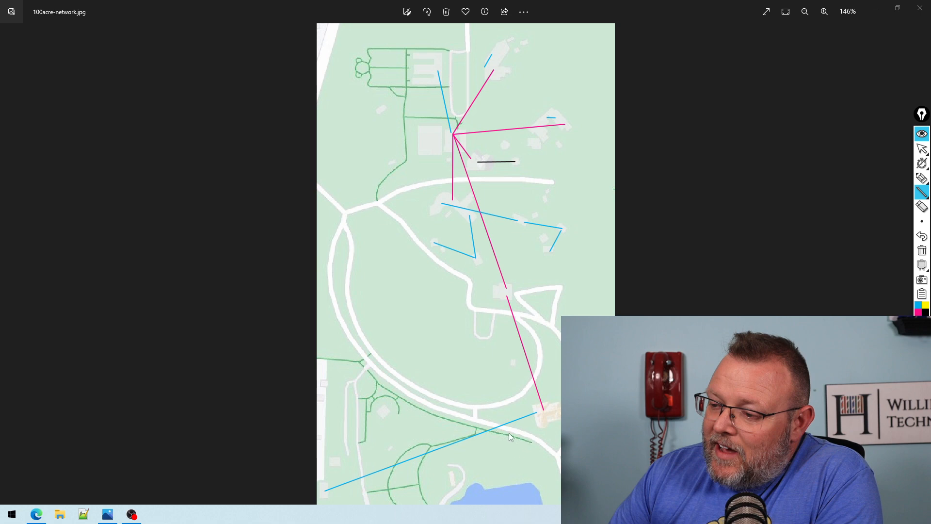
pyautogui.moveTo(338, 498)
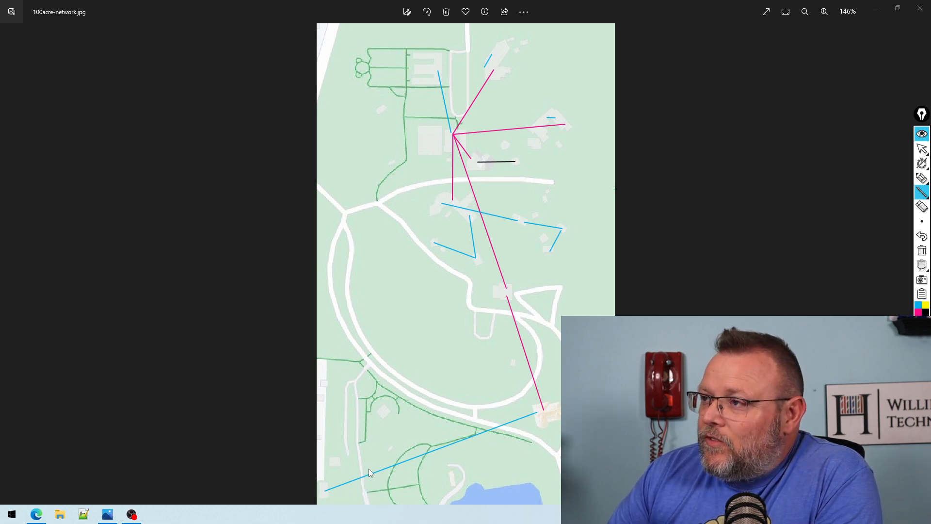
pyautogui.moveTo(365, 474)
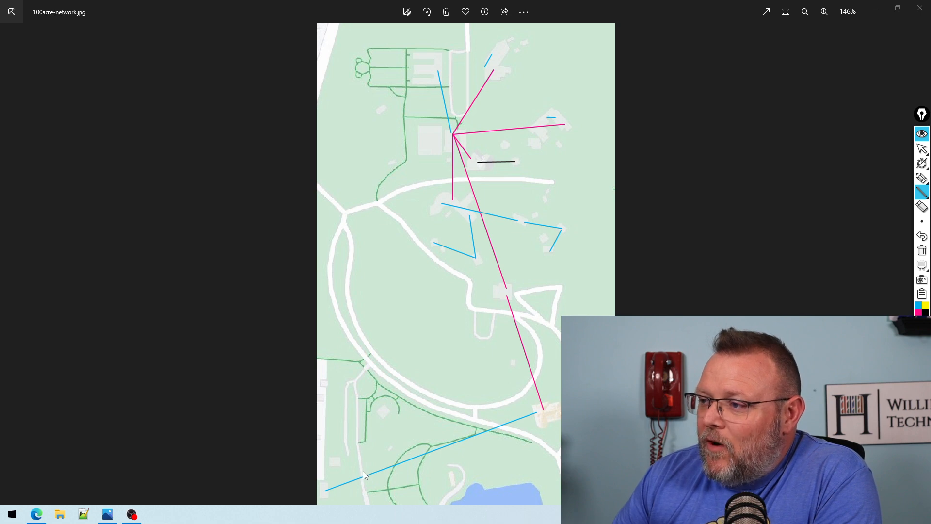